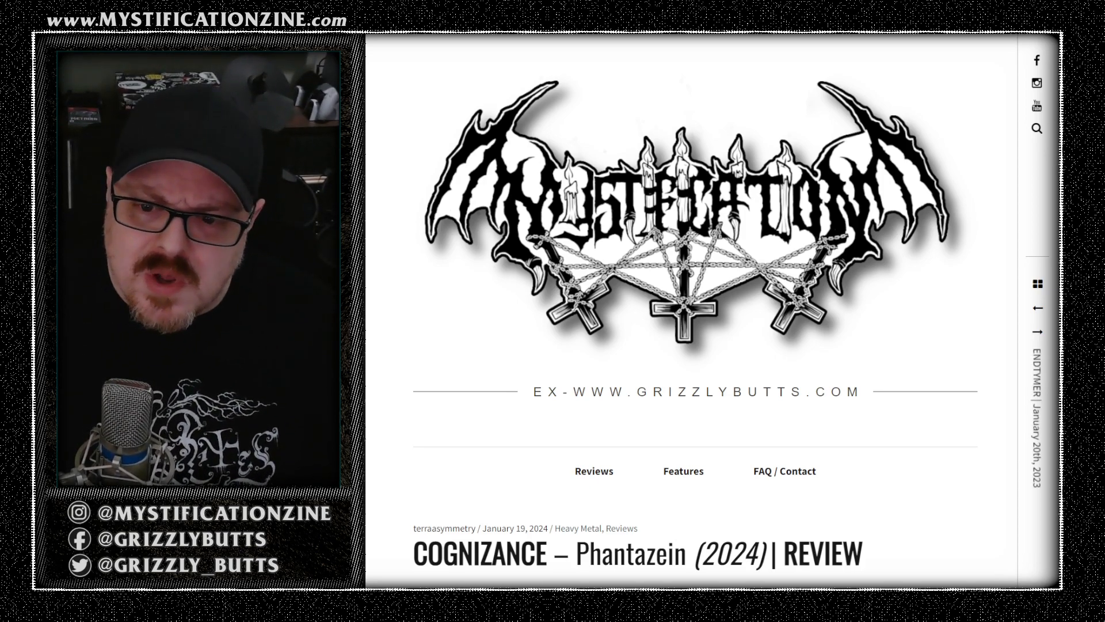
{"action": "scroll", "scroll_direction": "down", "scroll_amount": 3}
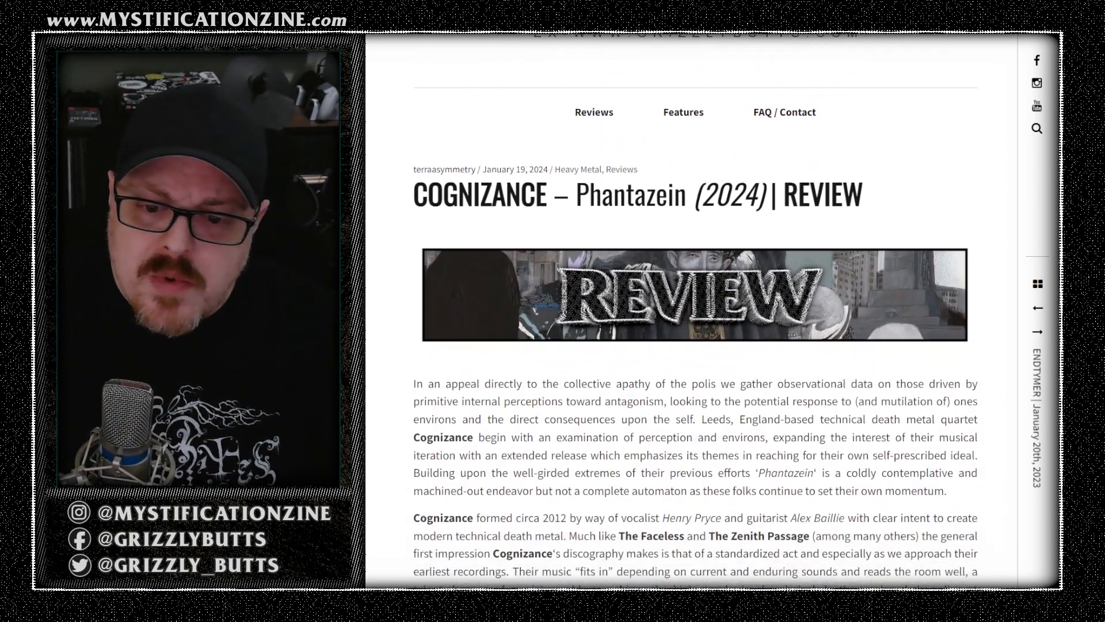
{"action": "scroll", "scroll_direction": "down", "scroll_amount": 3}
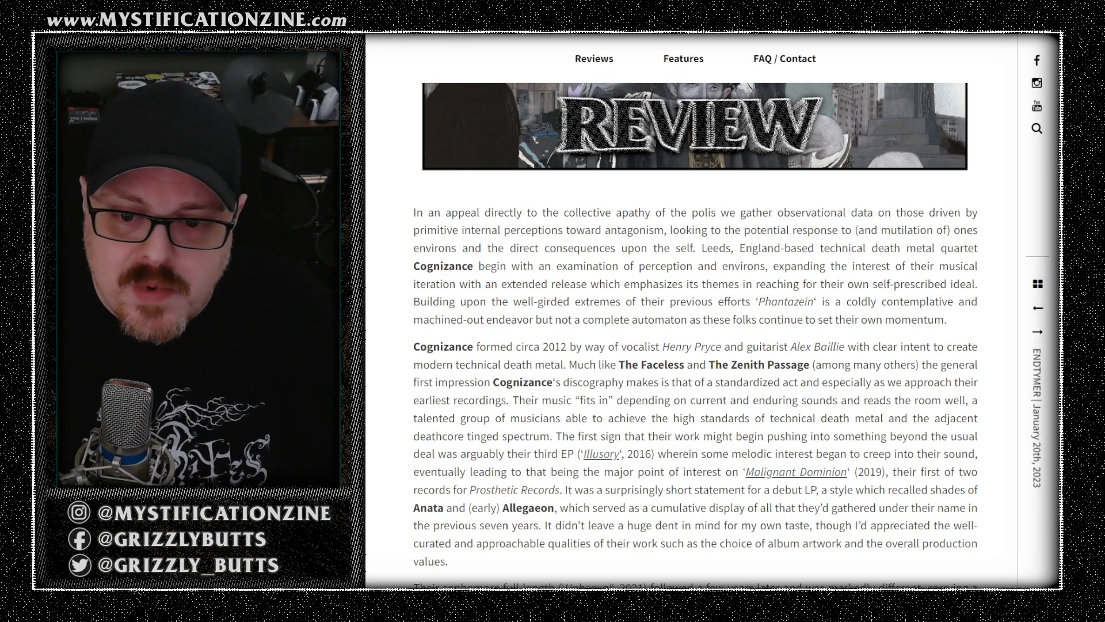
{"action": "scroll", "scroll_direction": "down", "scroll_amount": 3}
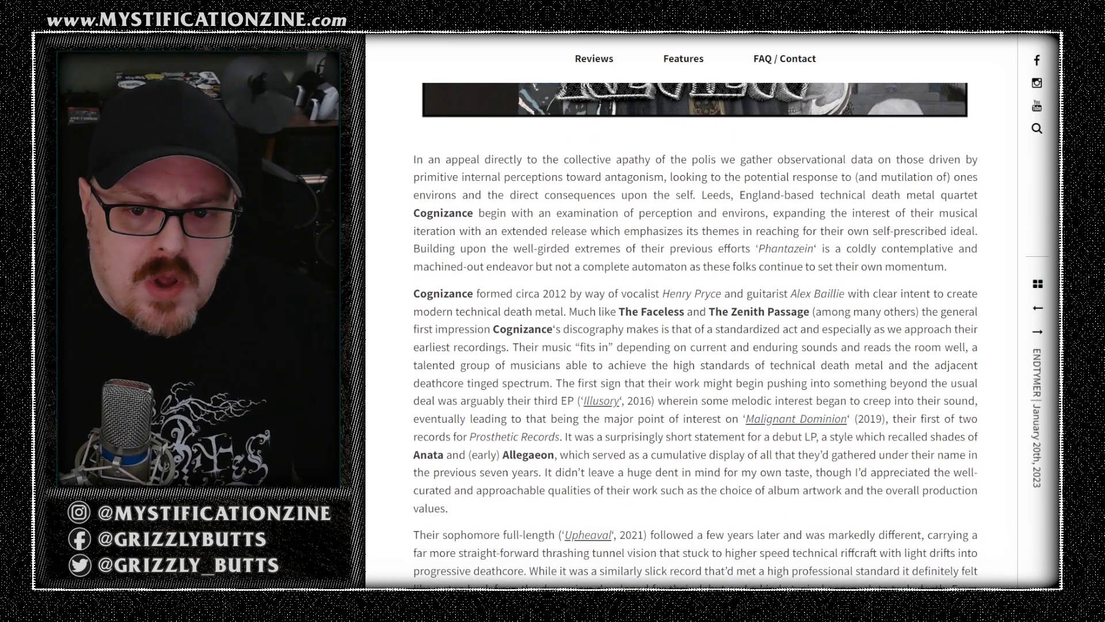
{"action": "scroll", "scroll_direction": "down", "scroll_amount": 3}
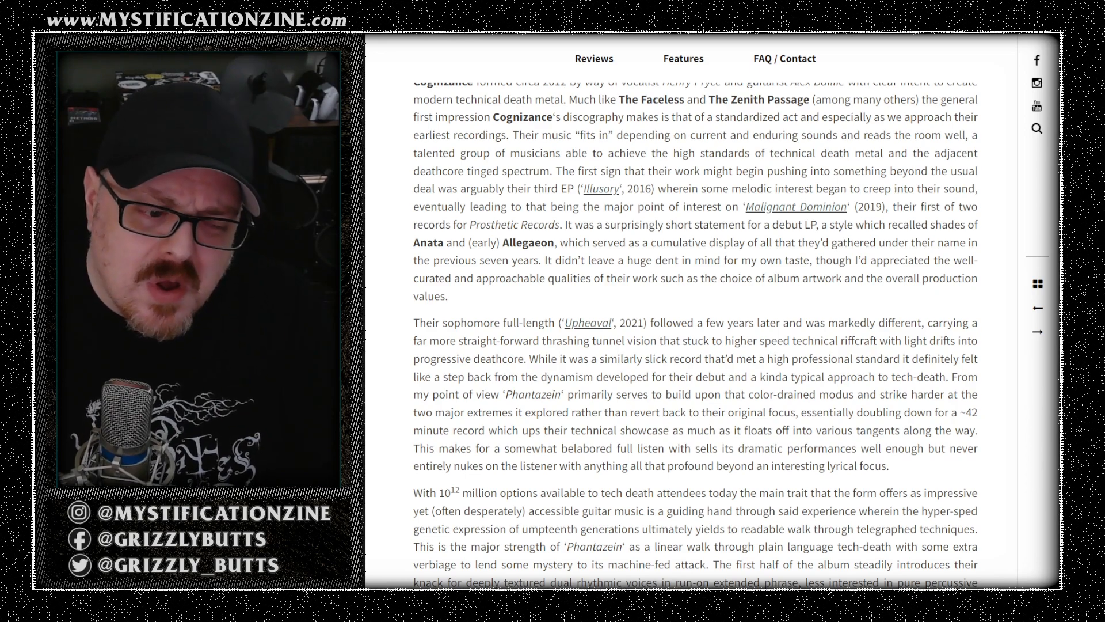
{"action": "scroll", "scroll_direction": "down", "scroll_amount": 3}
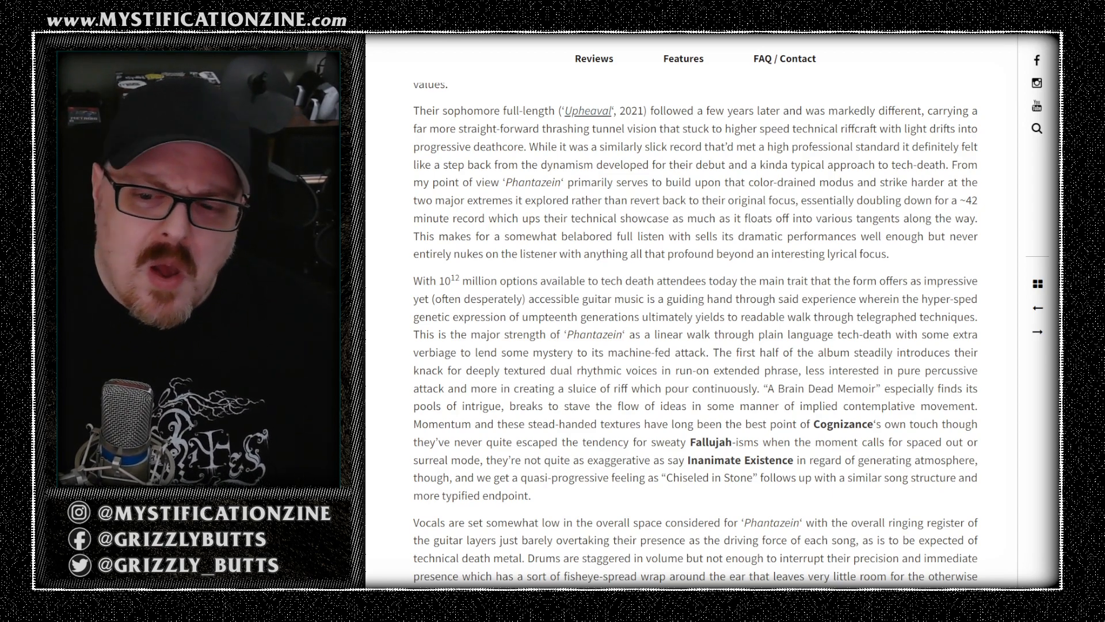
{"action": "scroll", "scroll_direction": "down", "scroll_amount": 3}
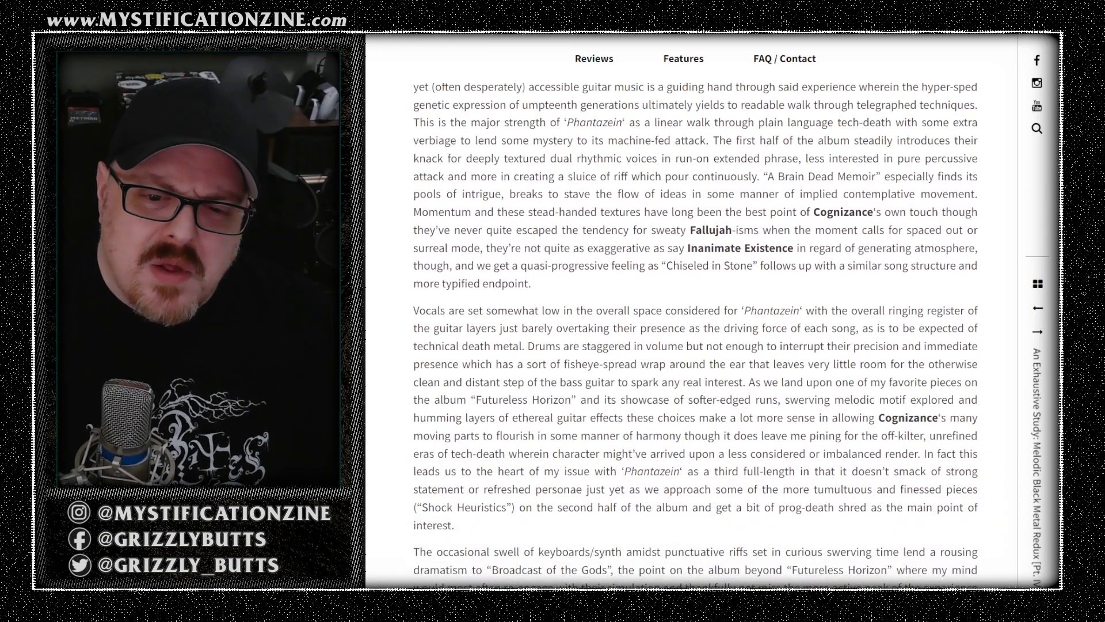
{"action": "scroll", "scroll_direction": "down", "scroll_amount": 3}
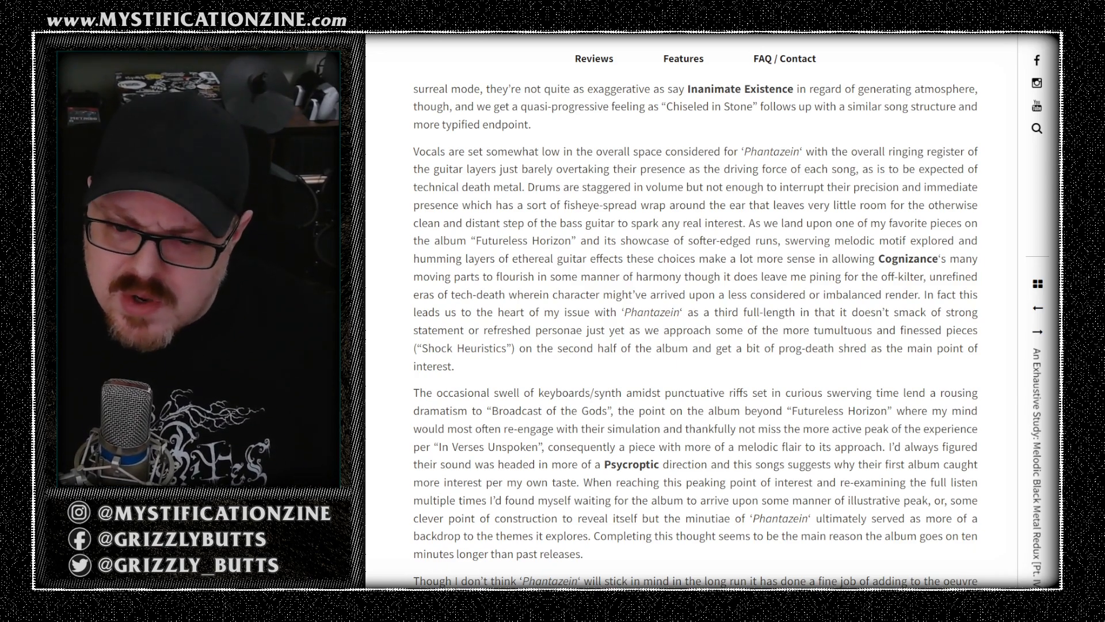
{"action": "scroll", "scroll_direction": "down", "scroll_amount": 3}
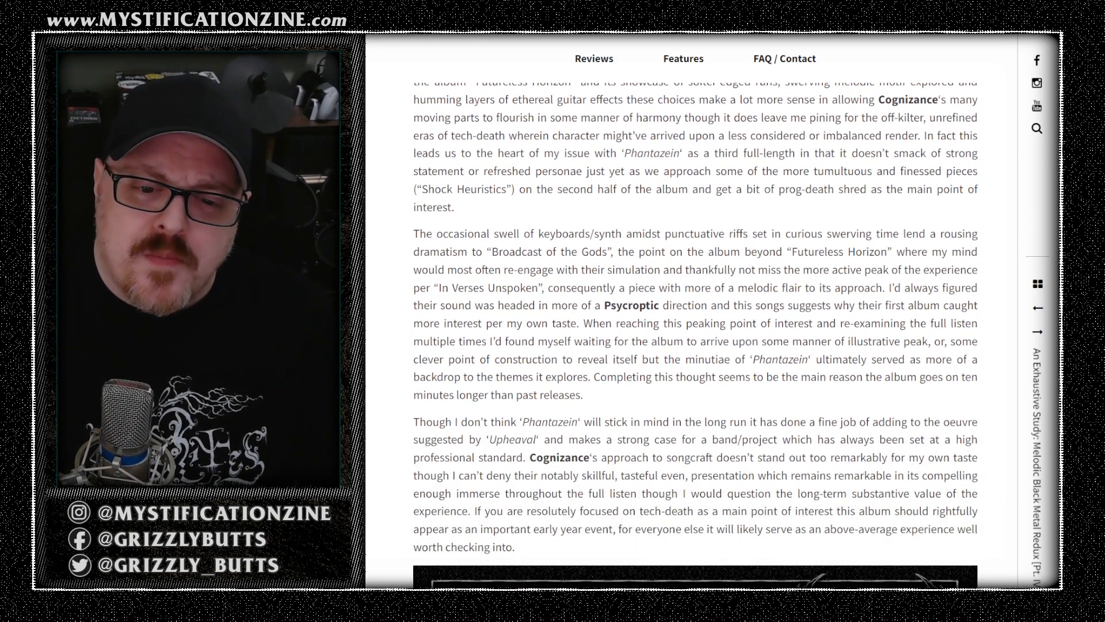
{"action": "scroll", "scroll_direction": "down", "scroll_amount": 3}
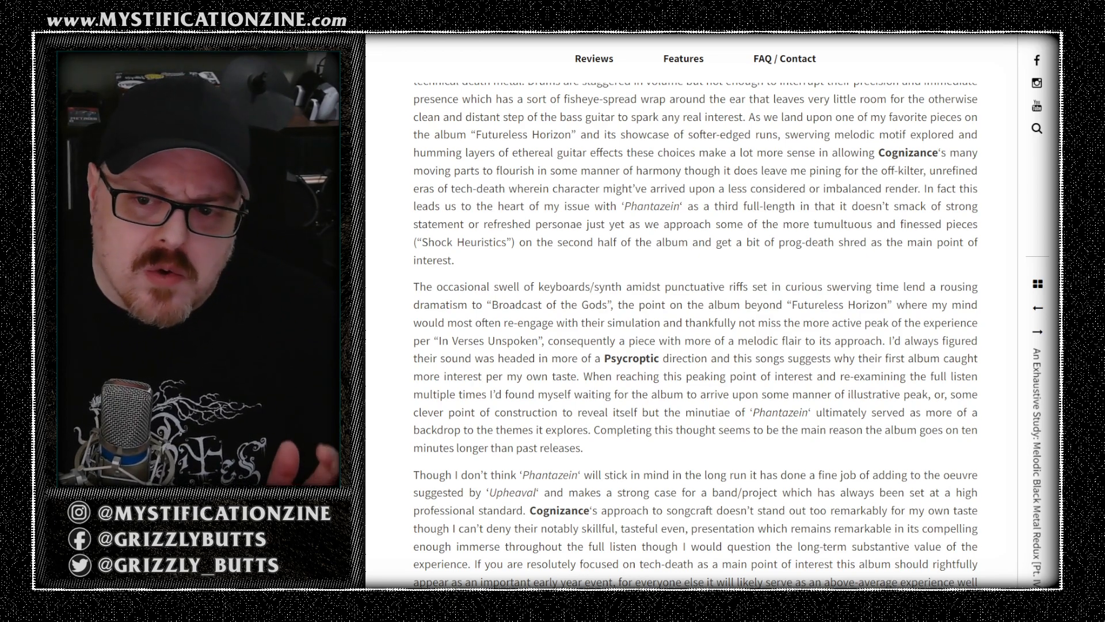
{"action": "scroll", "scroll_direction": "down", "scroll_amount": 3}
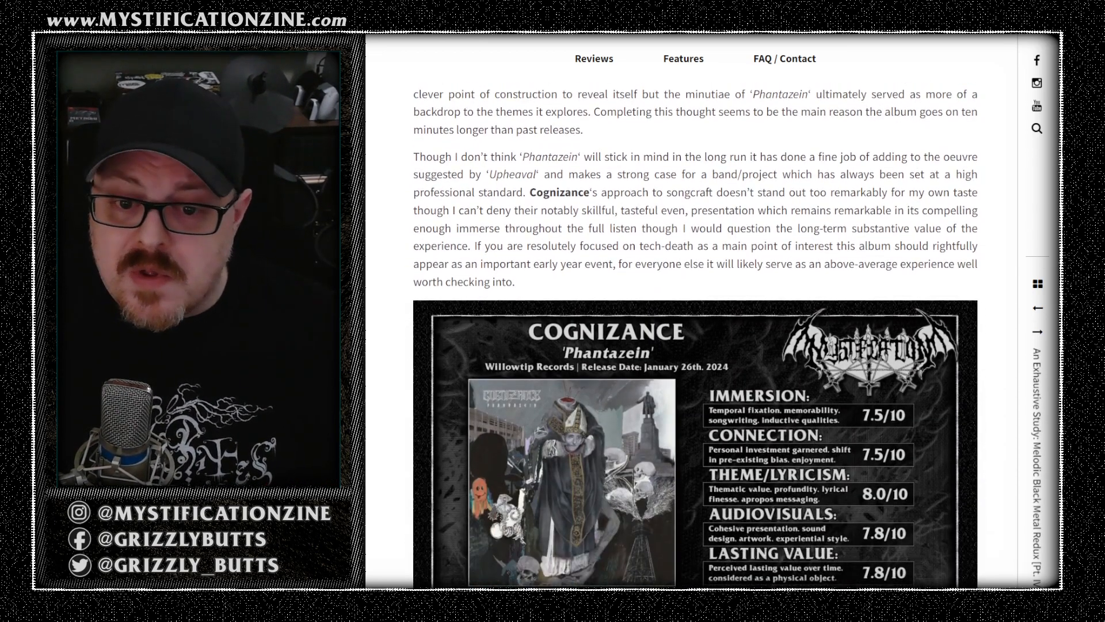
{"action": "scroll", "scroll_direction": "down", "scroll_amount": 3}
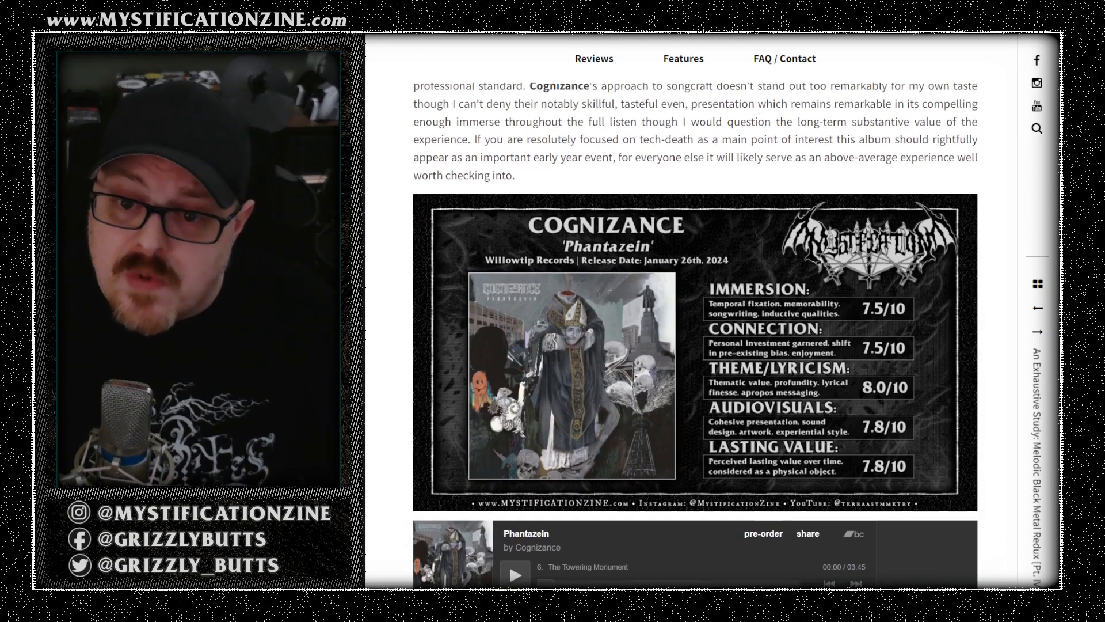